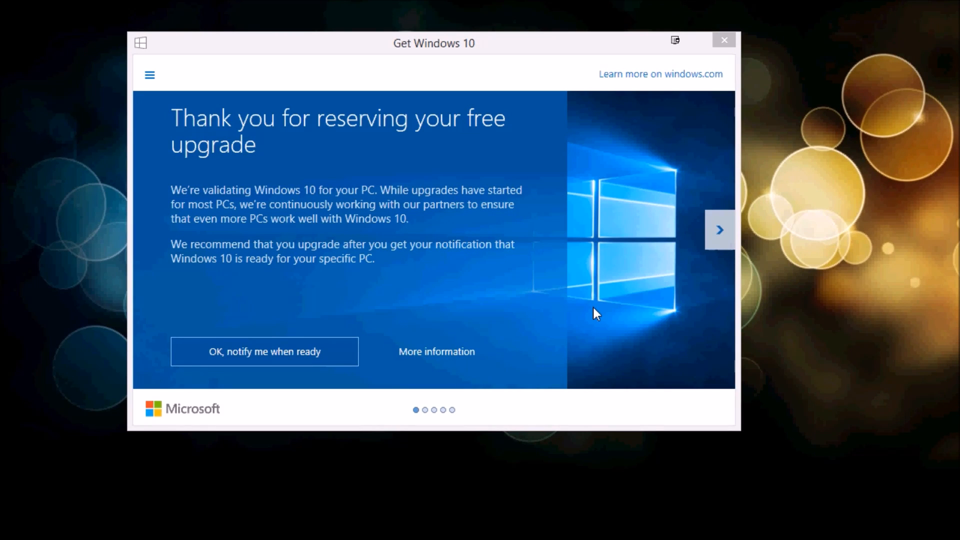
mouse_move(546, 307)
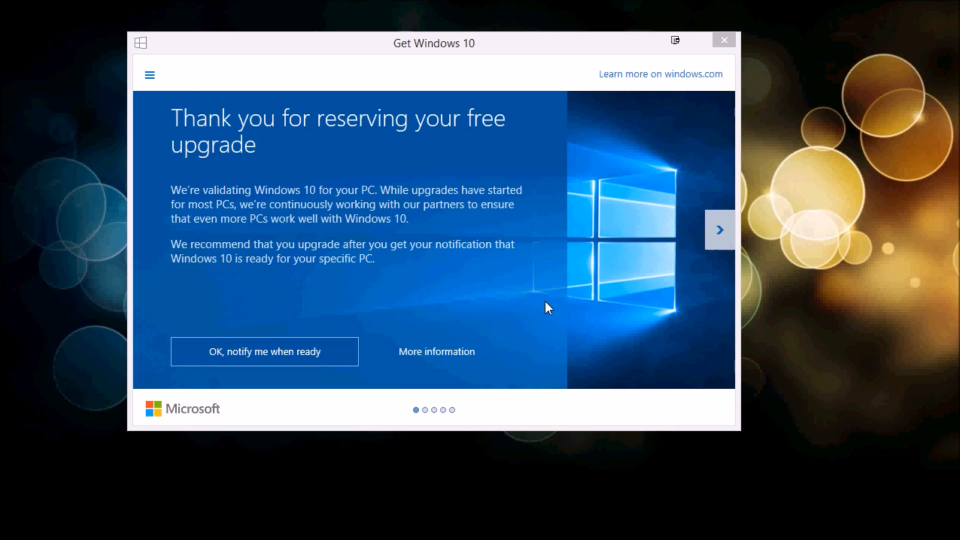
mouse_move(473, 299)
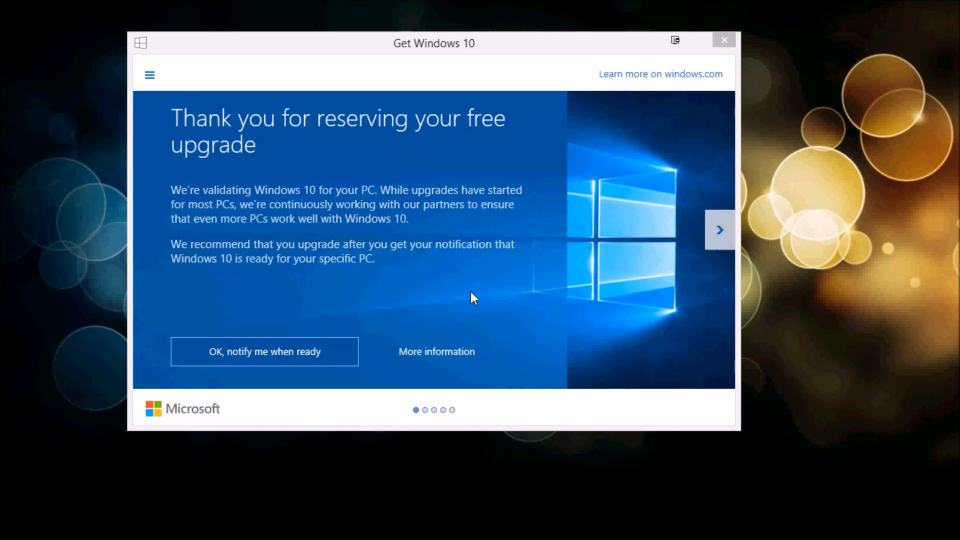
mouse_move(479, 293)
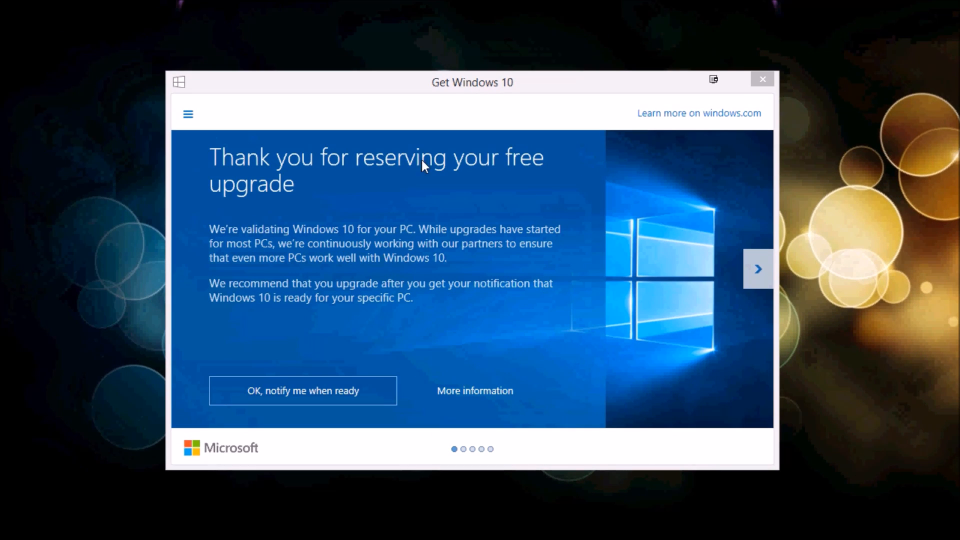
mouse_move(418, 222)
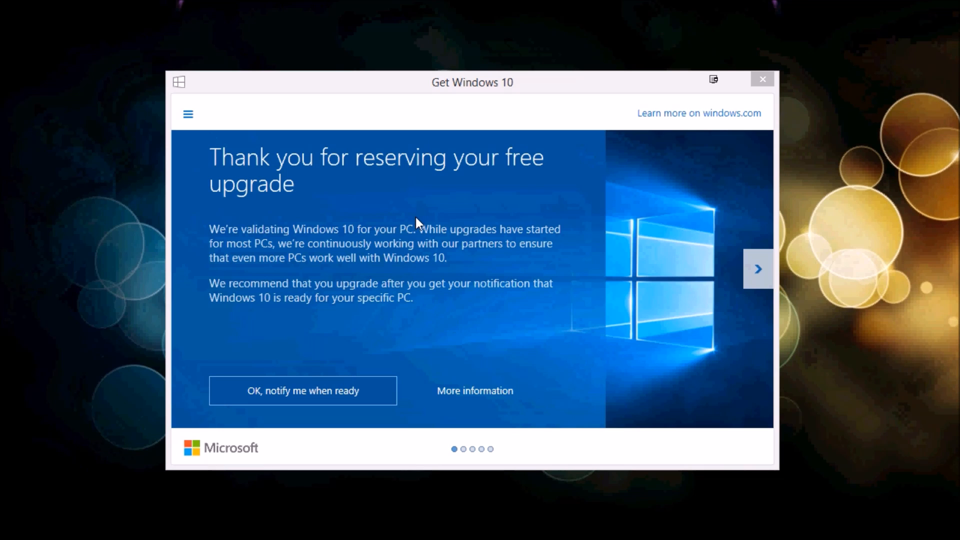
mouse_move(512, 314)
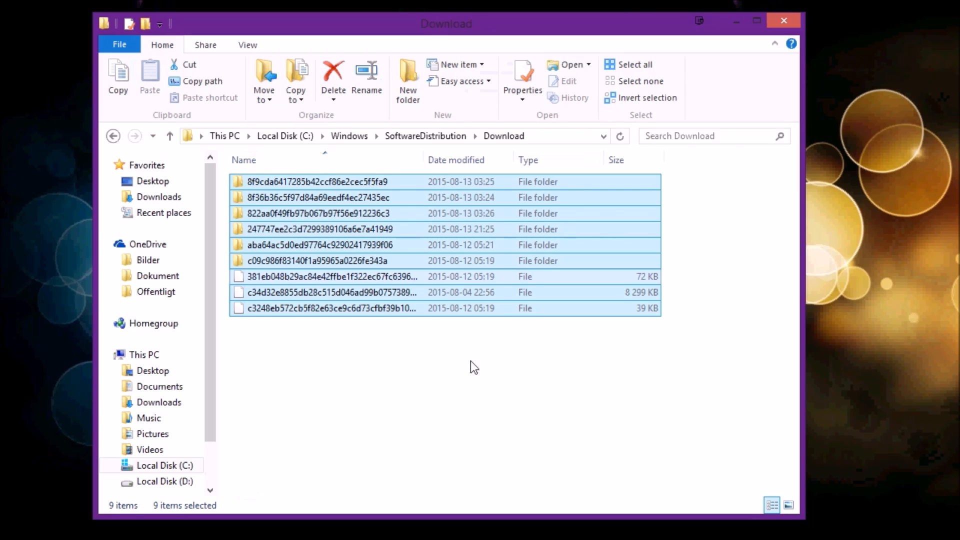
mouse_move(459, 131)
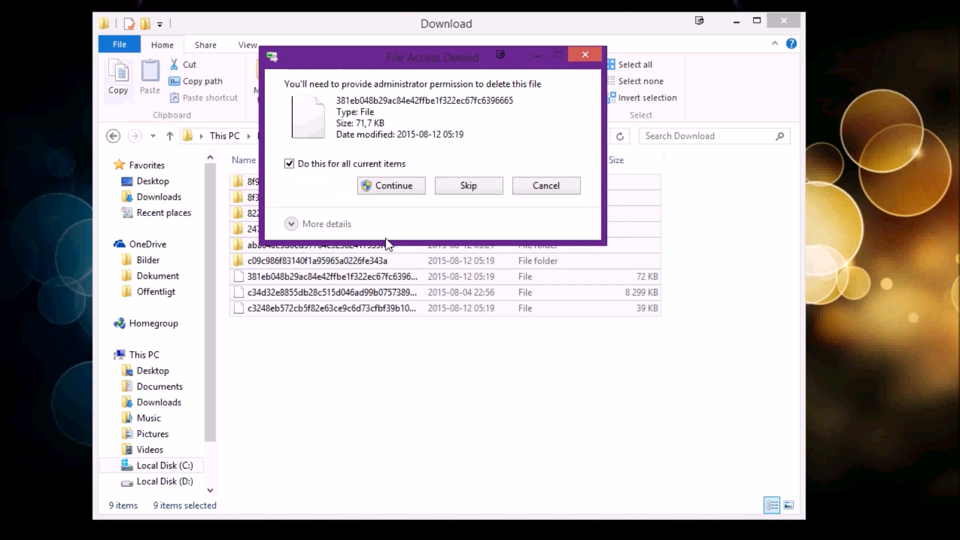
- Approve administrator permission to delete all items in the SoftwareDistribution Download folder
click(391, 186)
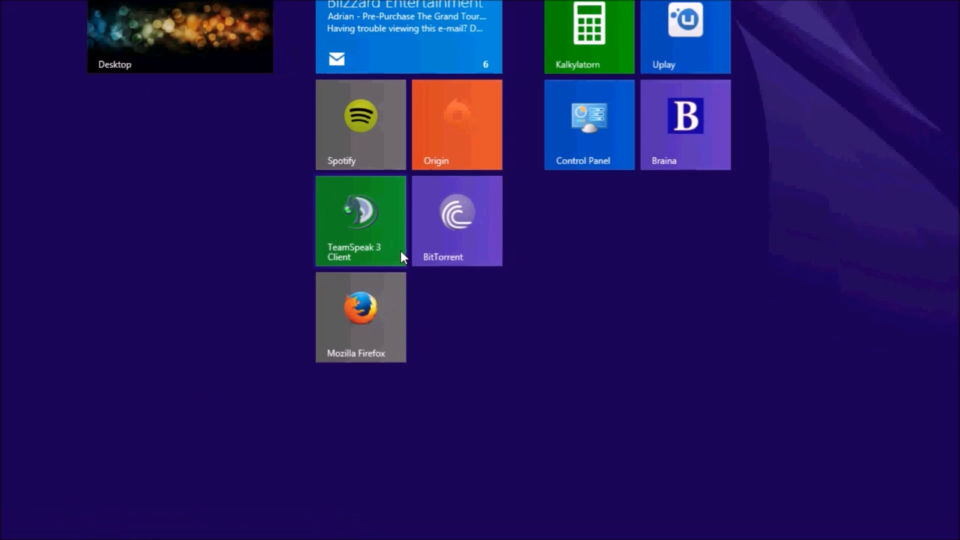
- Search from the Start screen and open Windows Update
scroll(left, 3)
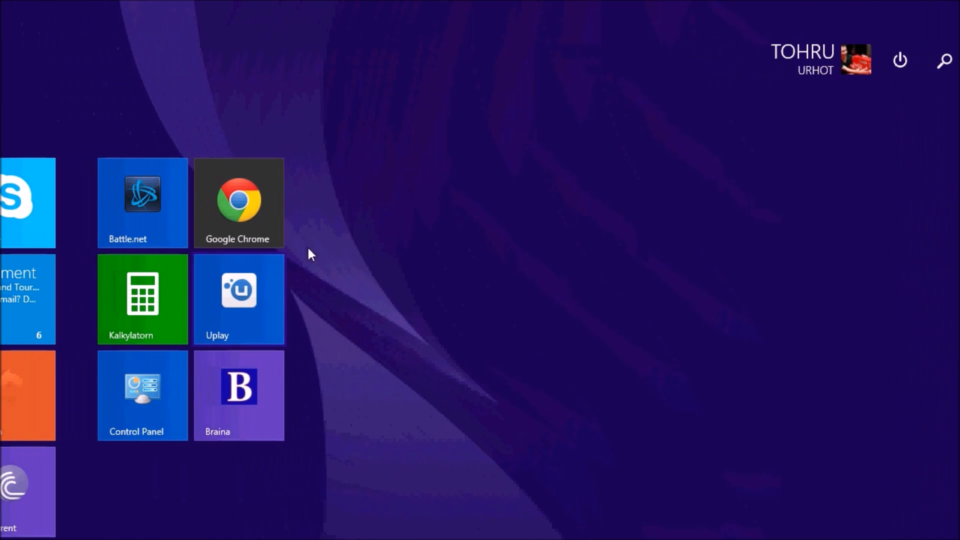
click(942, 60)
text(windows up)
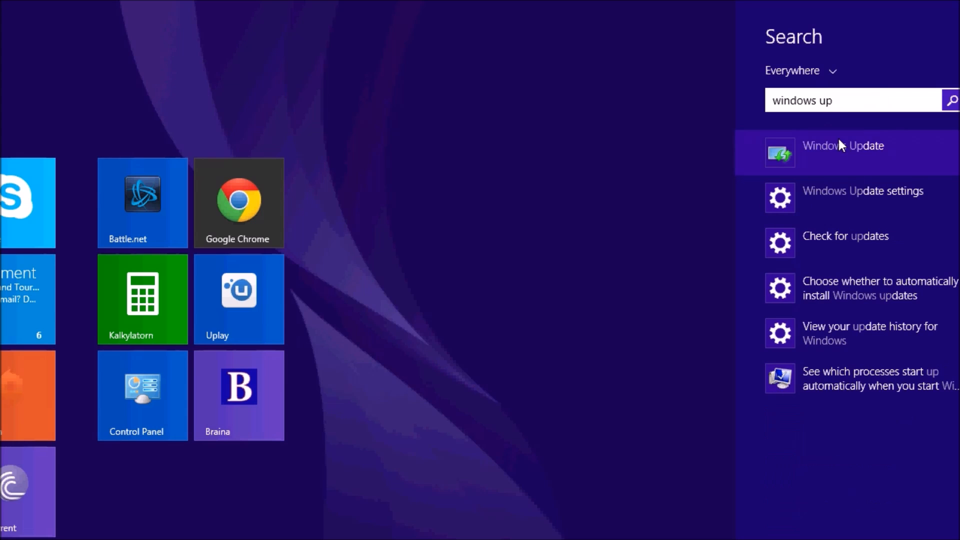
click(843, 146)
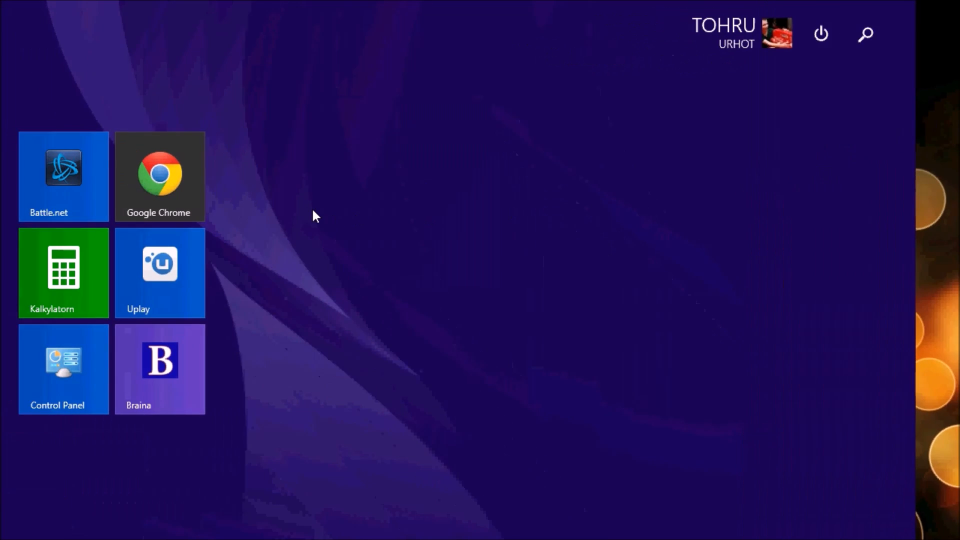
- Search 'cmd' and launch Command Prompt as administrator
click(865, 34)
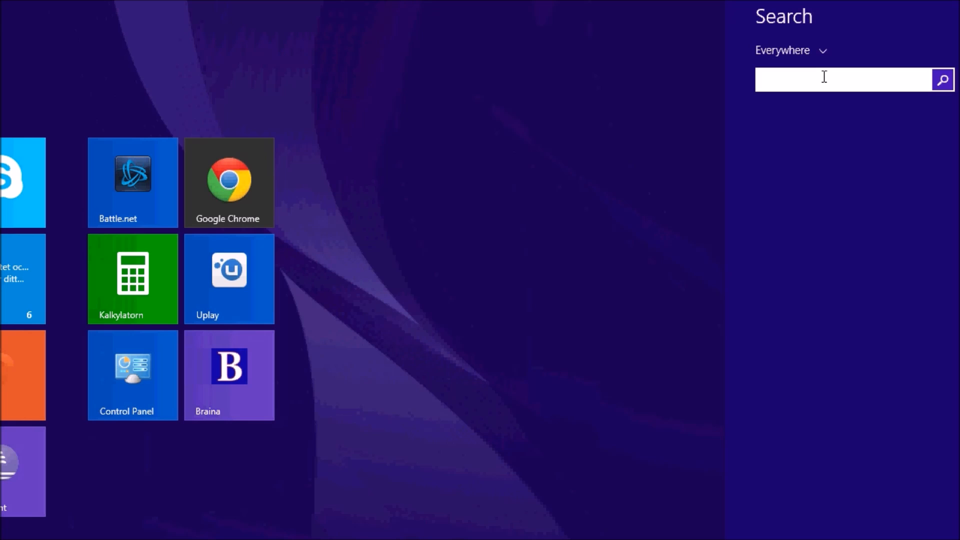
text(cmd)
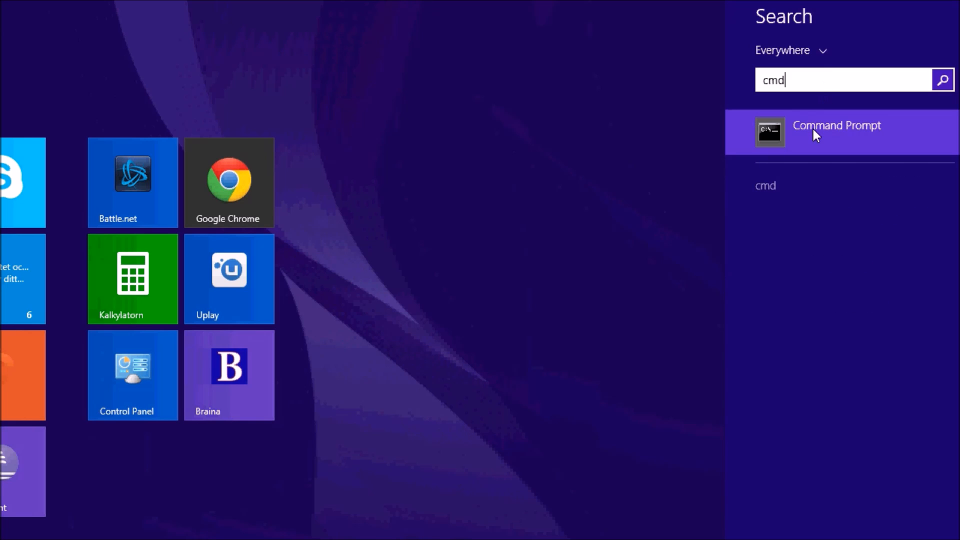
click(836, 131)
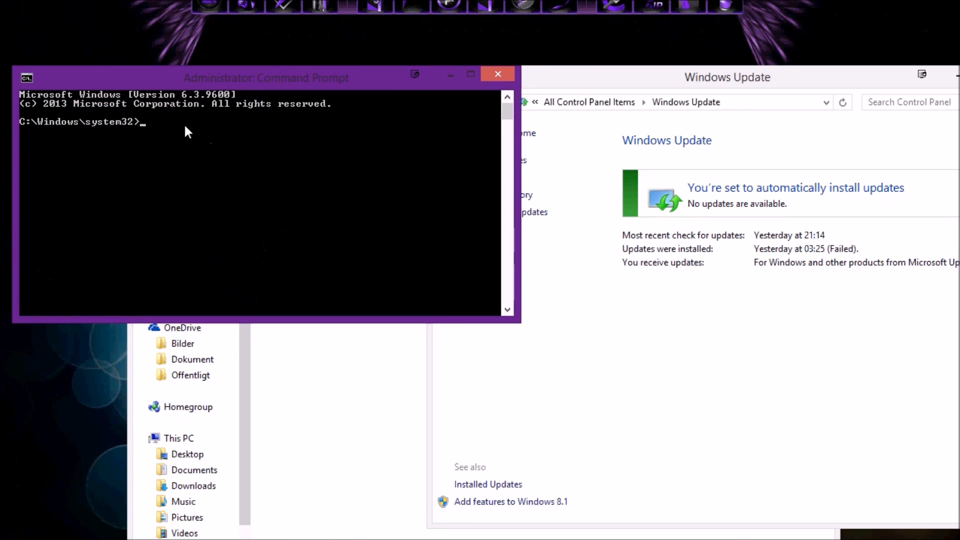
- Paste 'wuauclt.exe /updatenow' into the Command Prompt and run it
drag(266, 78, 358, 69)
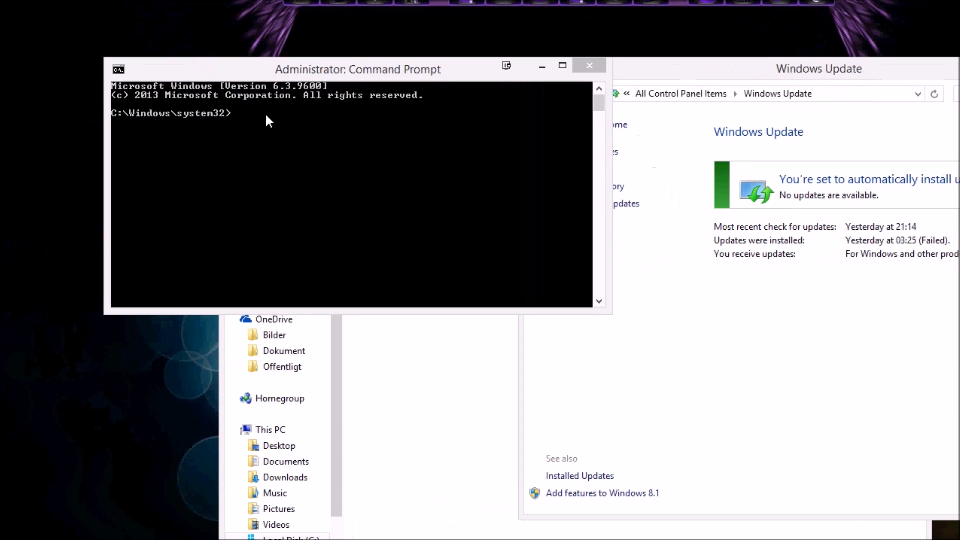
right_click(266, 120)
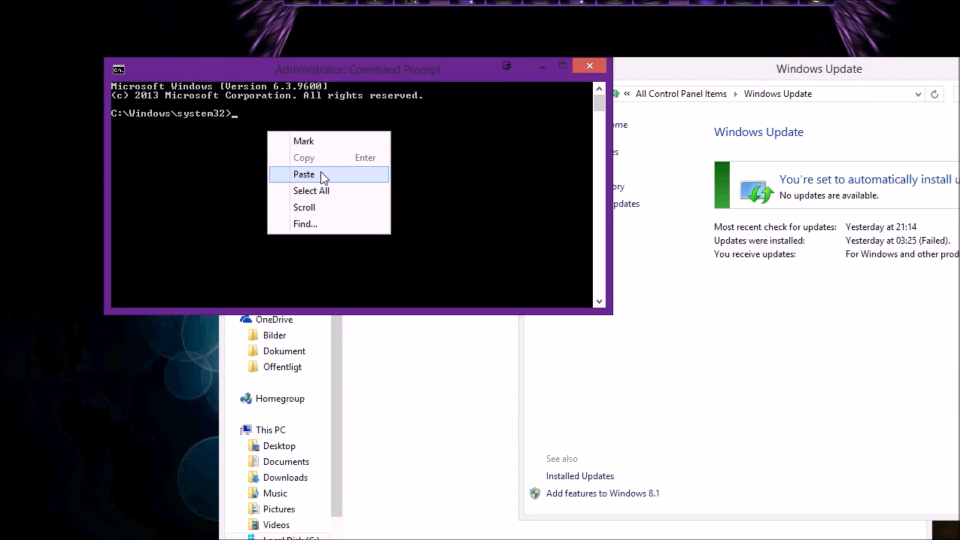
click(303, 174)
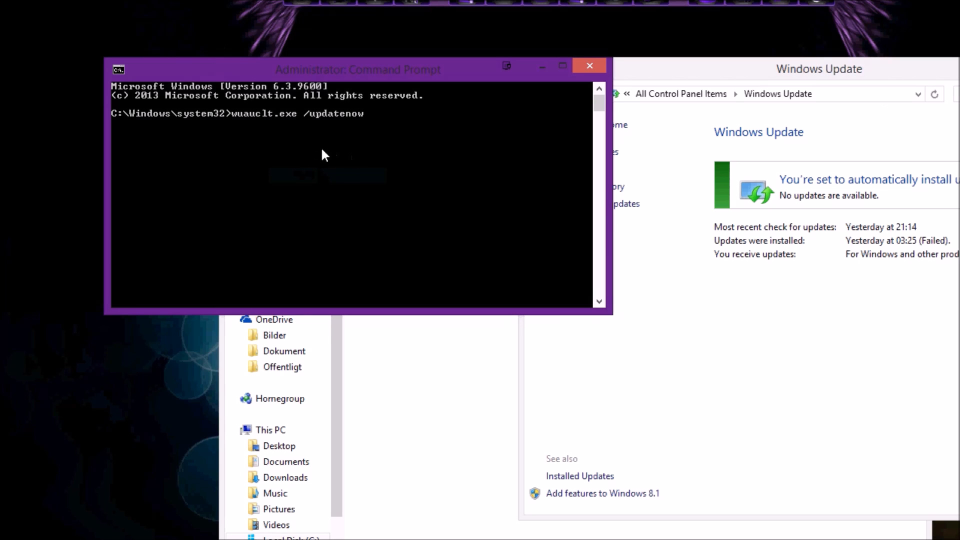
mouse_move(591, 159)
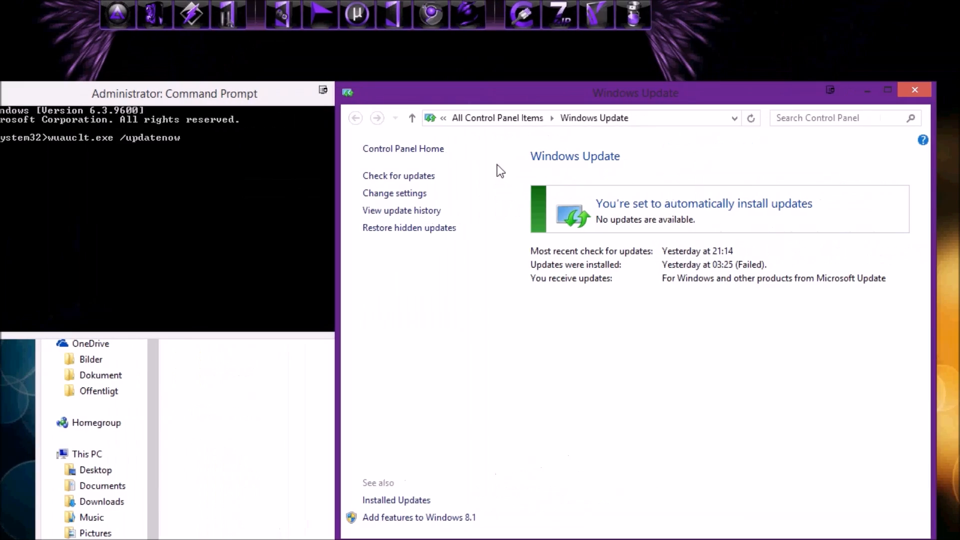
key(Return)
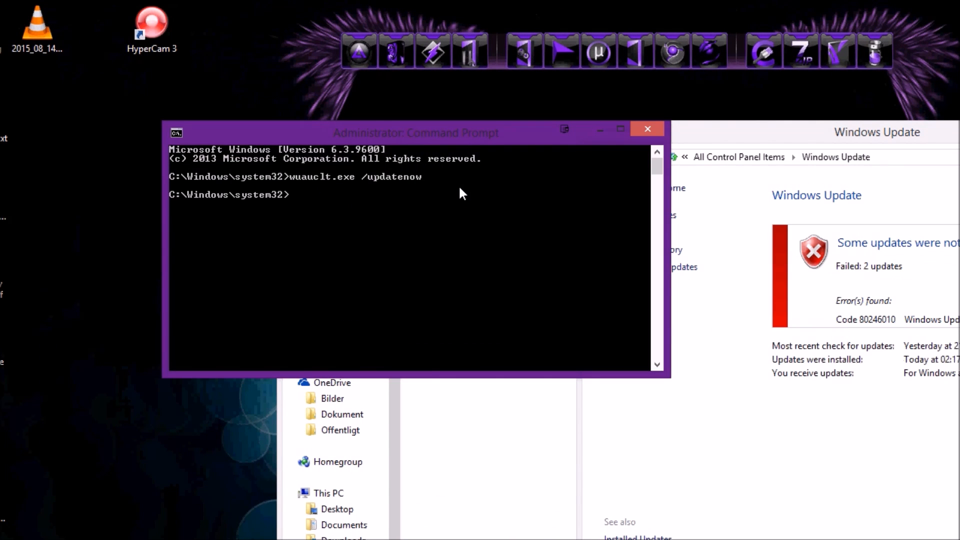
mouse_move(842, 239)
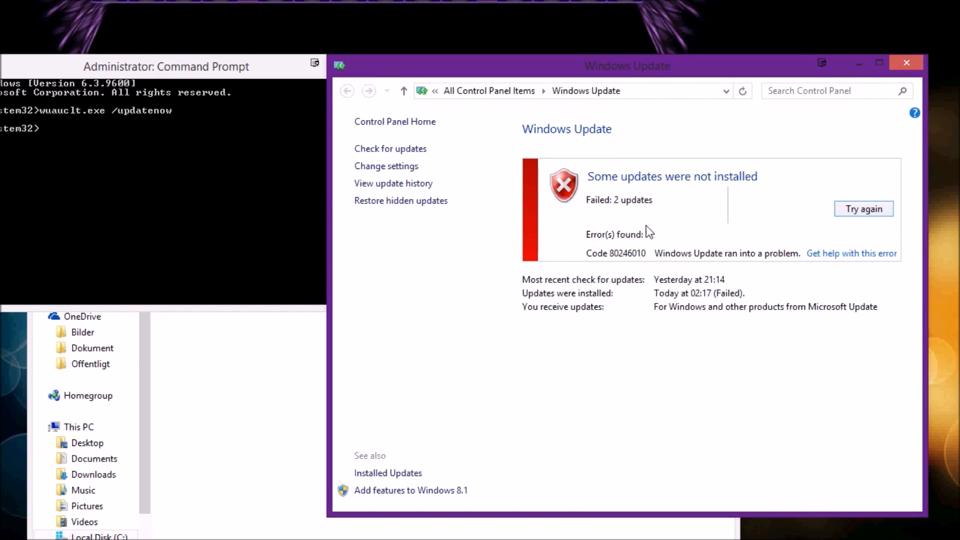
mouse_move(616, 185)
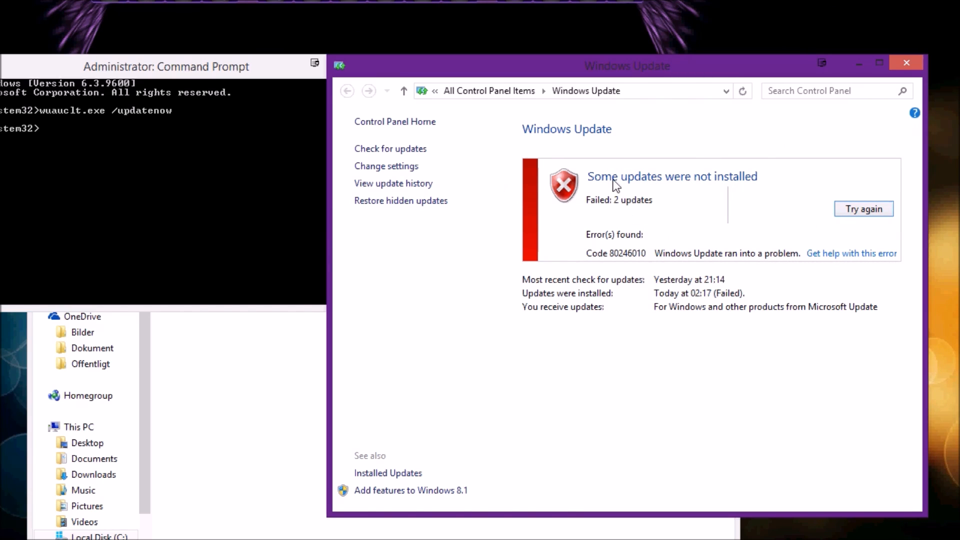
mouse_move(250, 83)
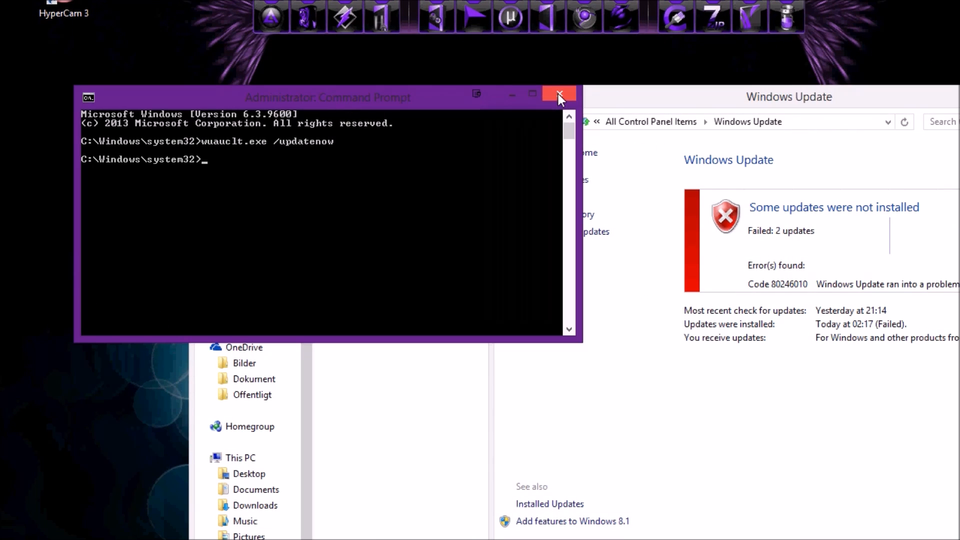
- Close Command Prompt, return to the Start screen, and launch regedit.exe from search
click(558, 94)
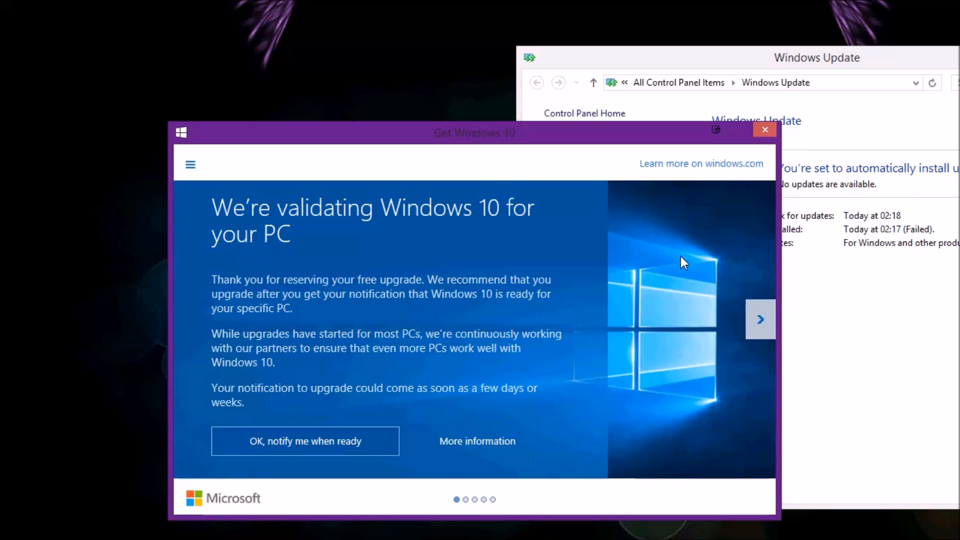
click(764, 129)
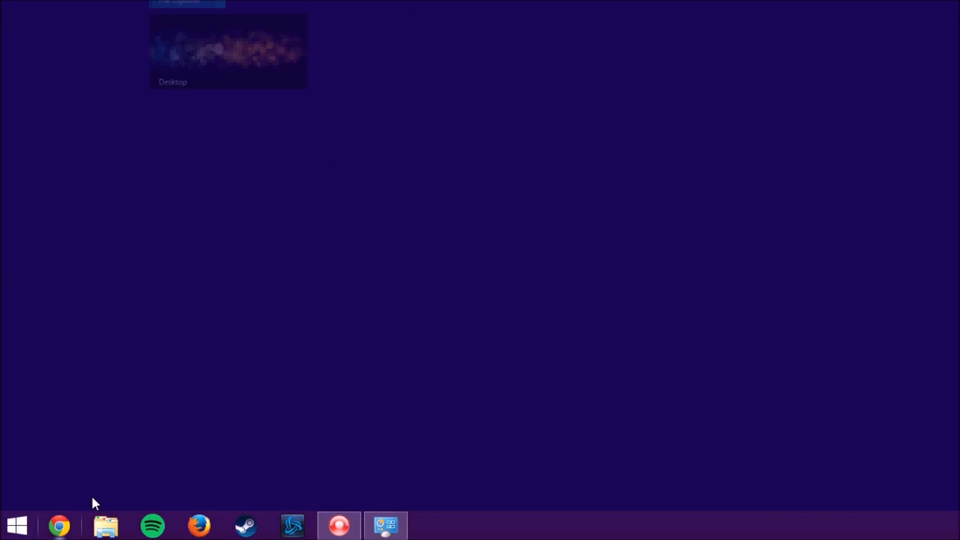
click(17, 525)
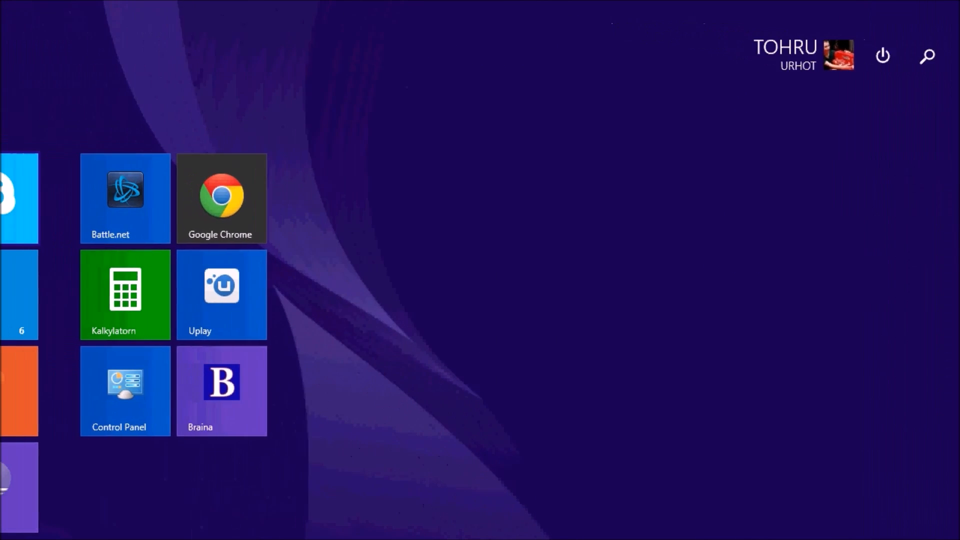
click(926, 55)
text(regedit)
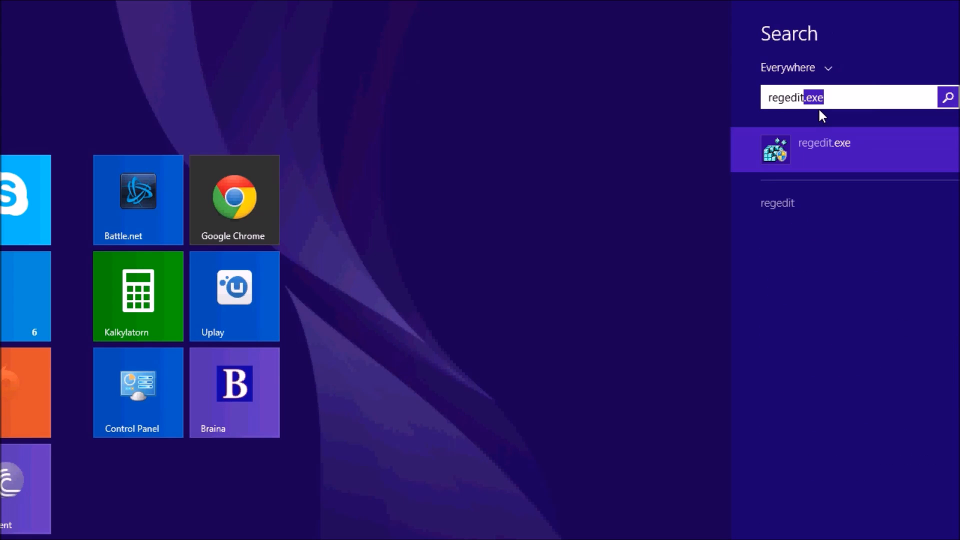
click(823, 142)
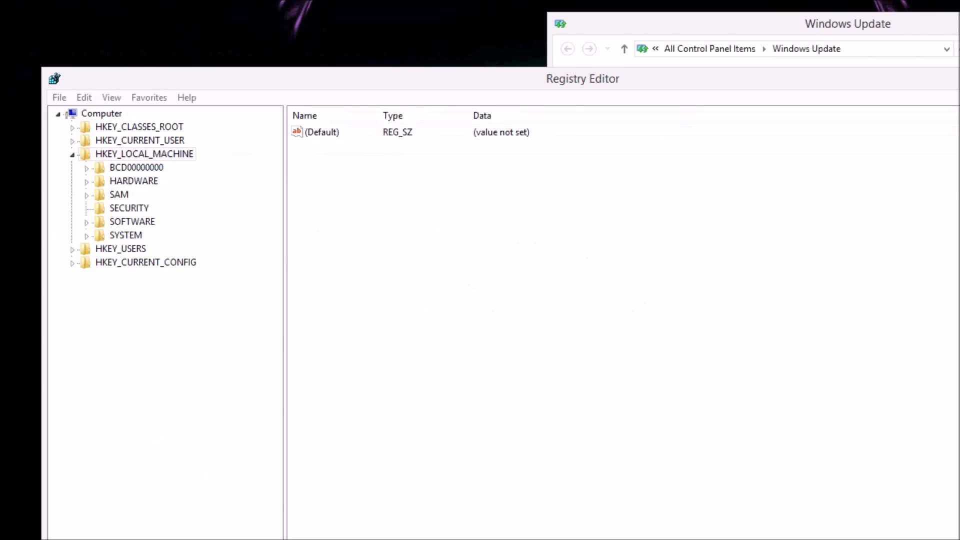
mouse_move(646, 359)
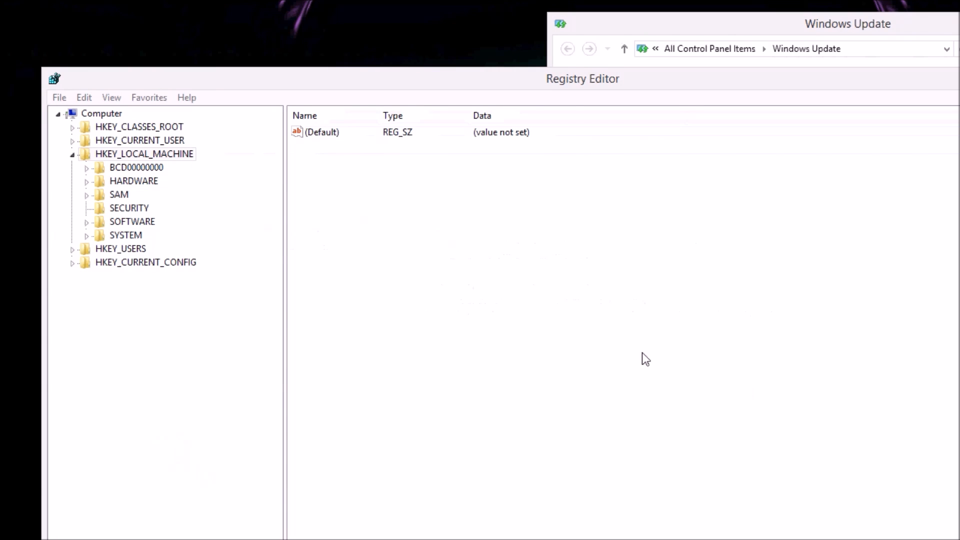
- Expand SOFTWARE down to WindowsUpdate and select the OSUpgrade key
click(144, 153)
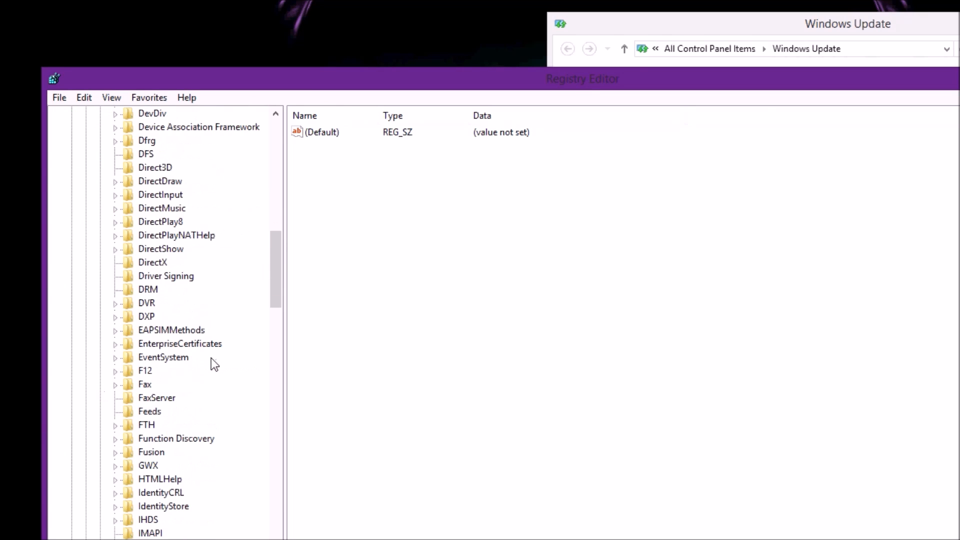
scroll(down, 3)
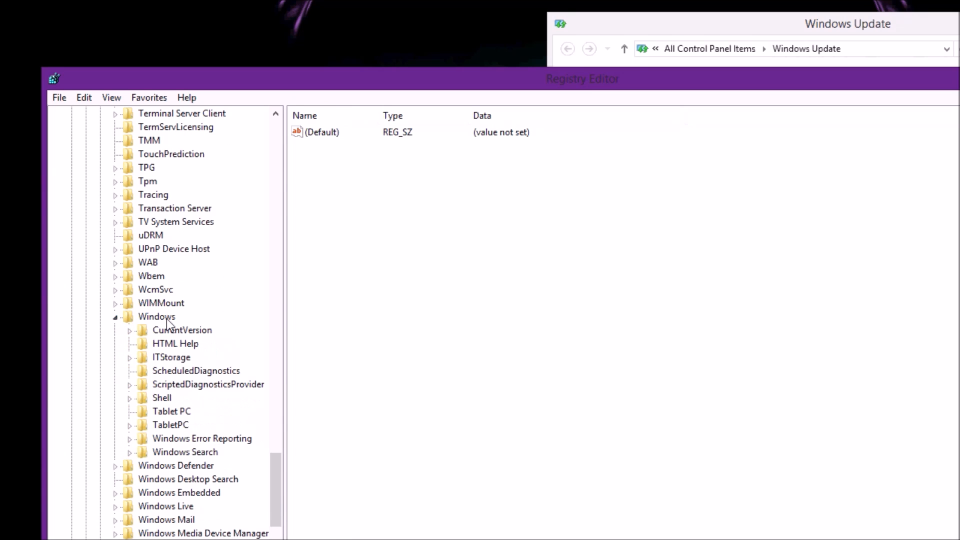
scroll(up, 3)
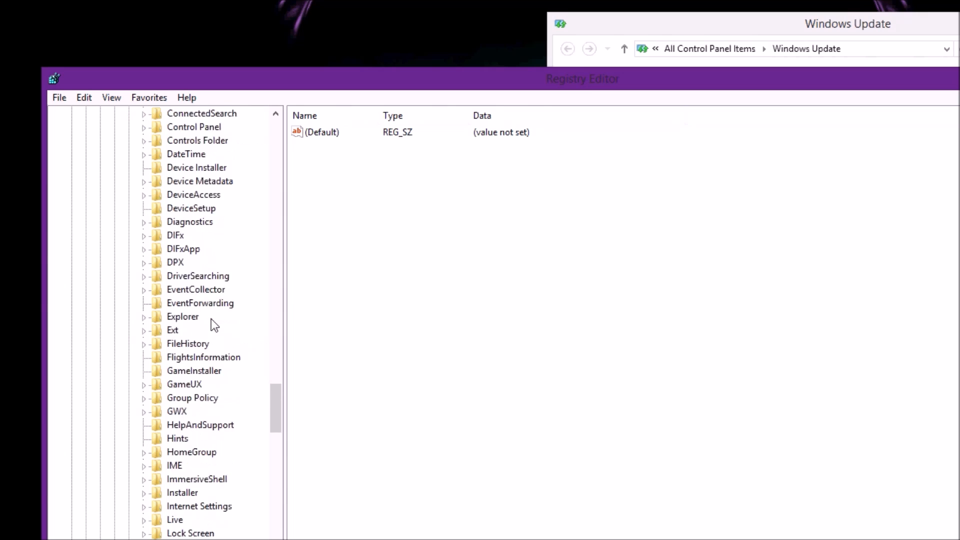
scroll(down, 3)
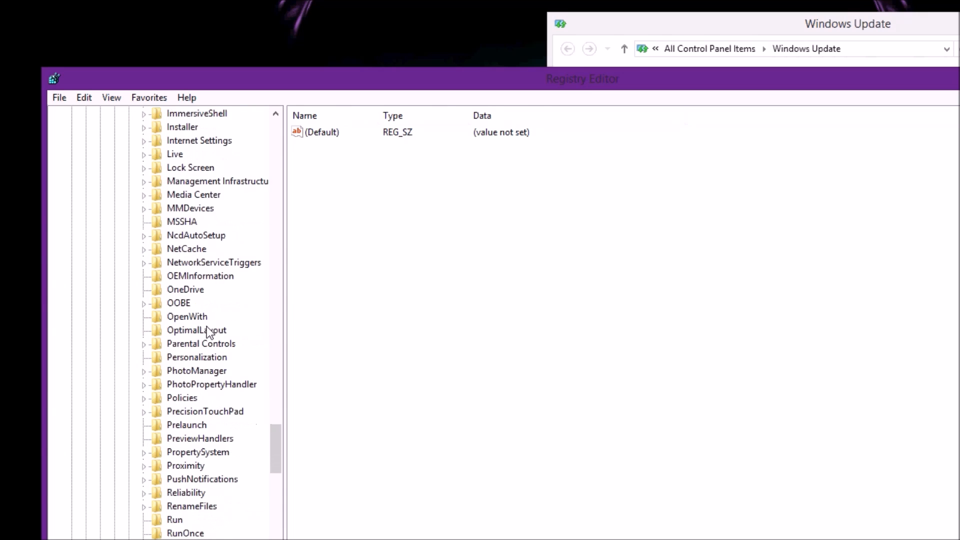
scroll(down, 3)
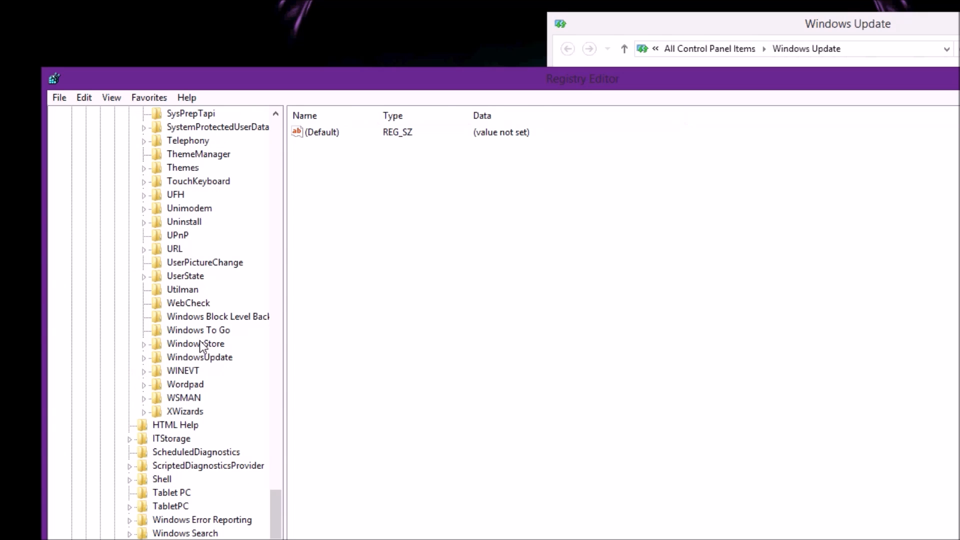
click(142, 357)
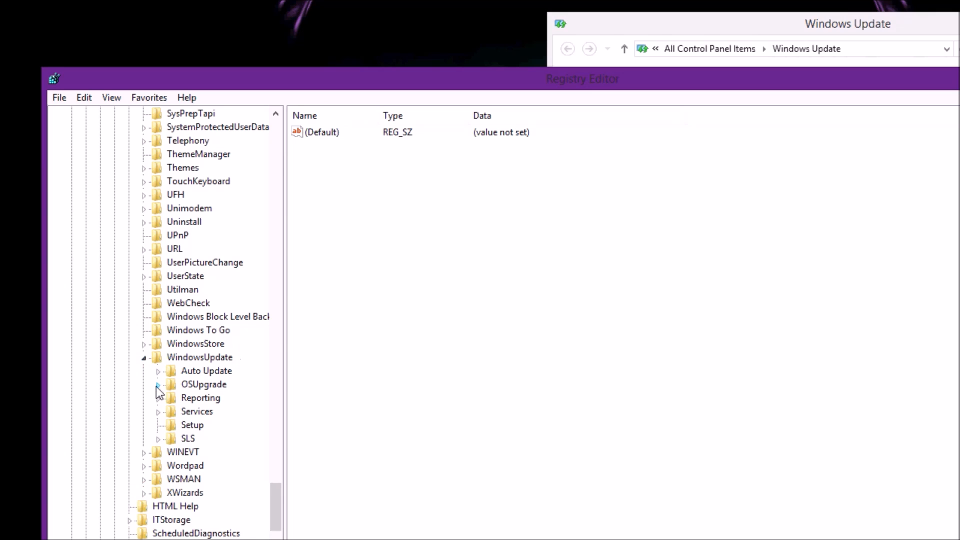
click(203, 384)
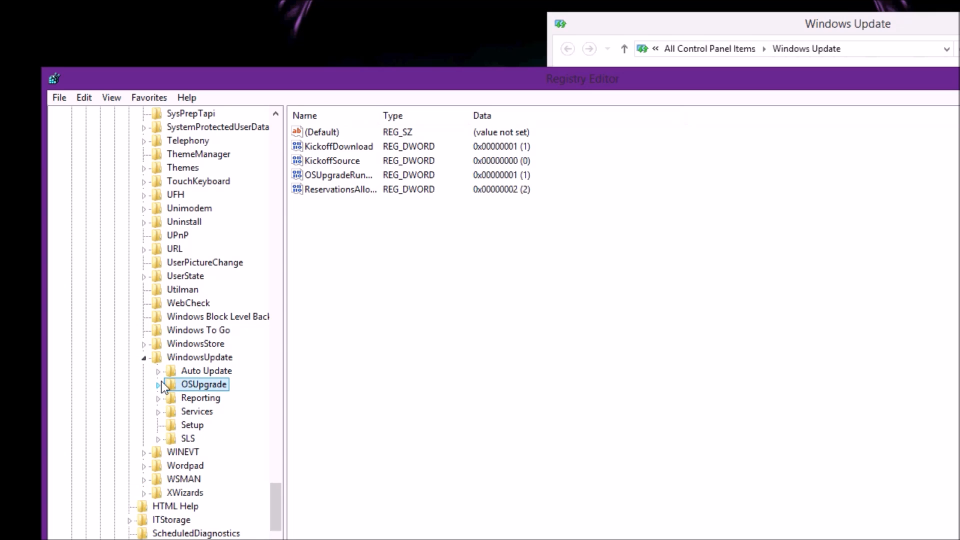
- Create a DWORD (32-bit) value in OSUpgrade and name it AllowOSUpgrade
click(158, 384)
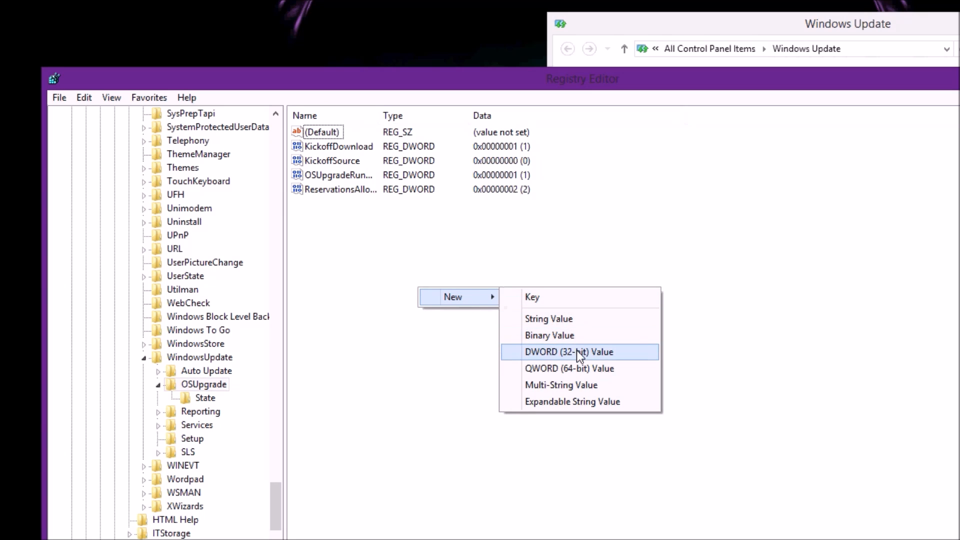
click(568, 351)
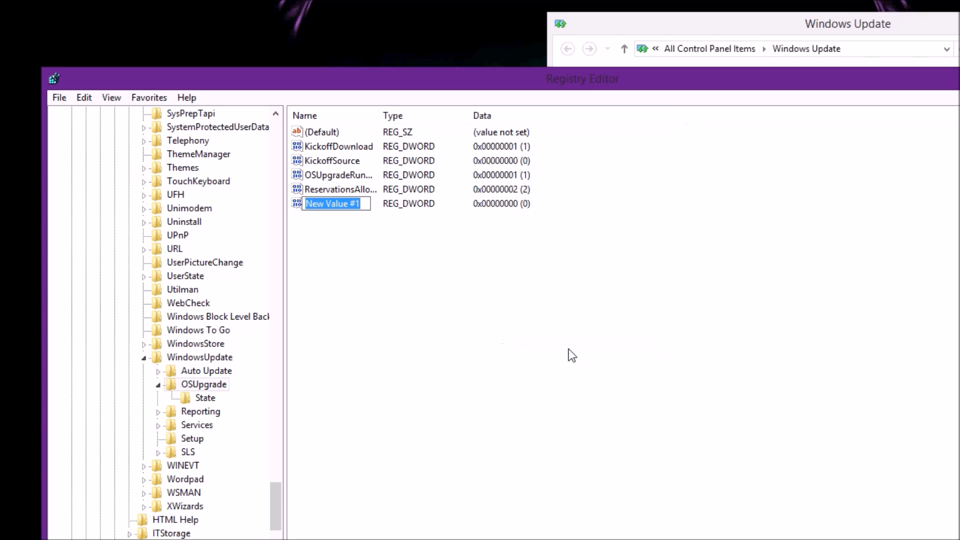
text(A)
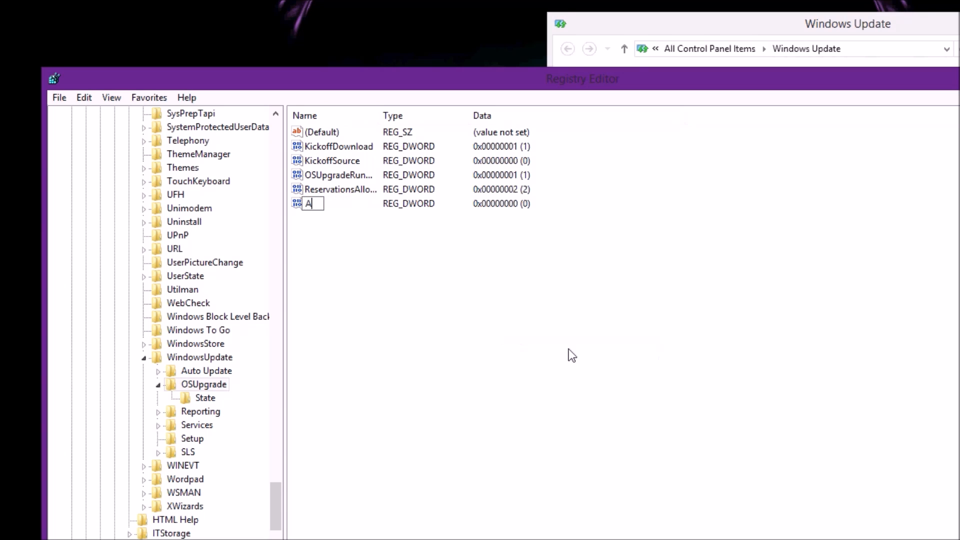
text(llow)
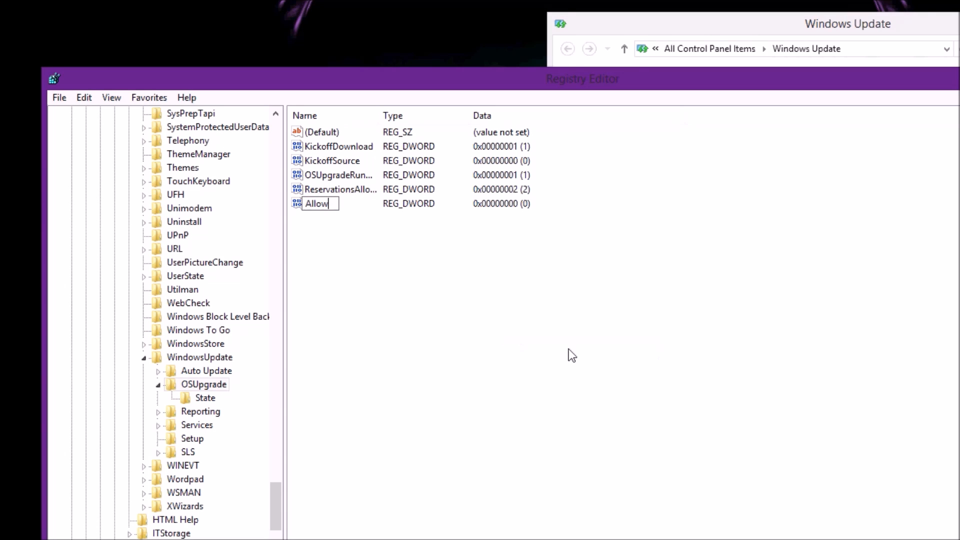
text(OSUpgrade)
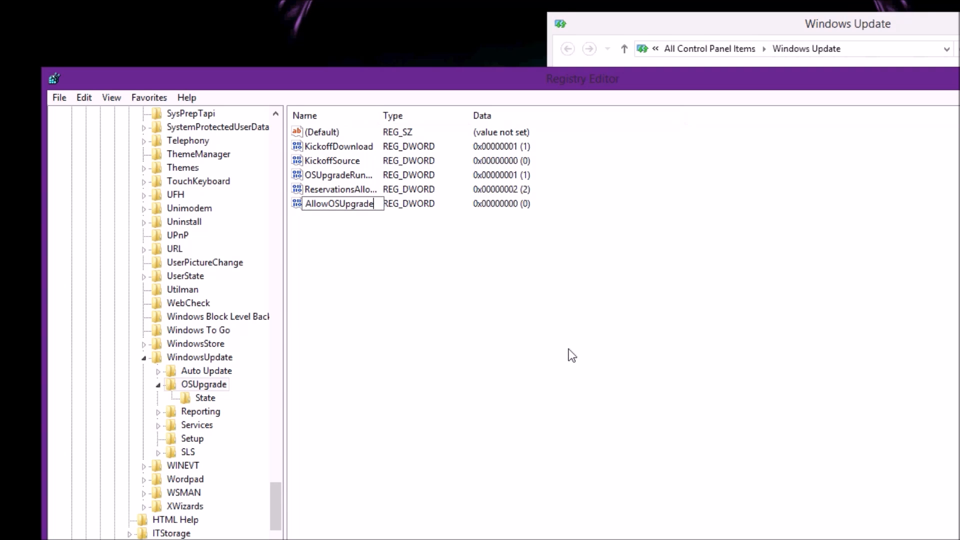
mouse_move(508, 320)
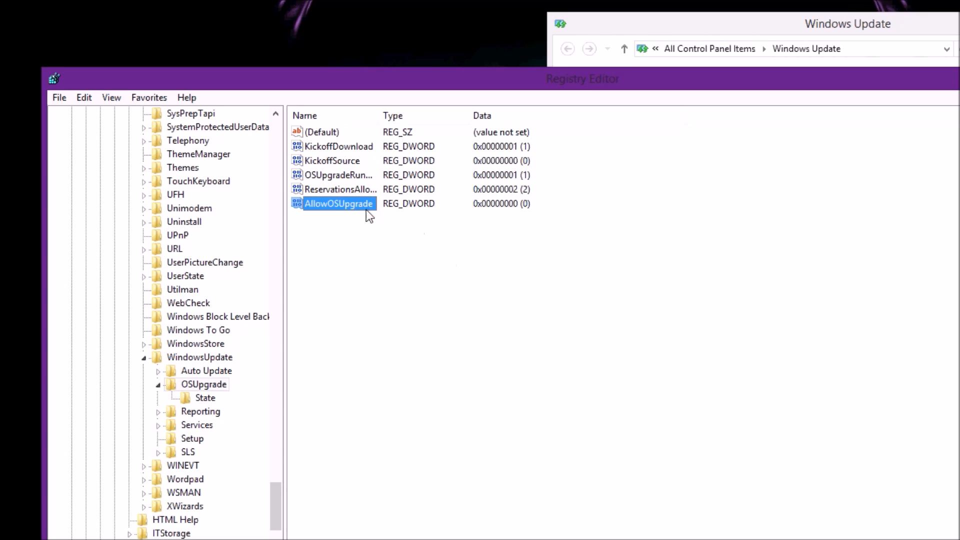
mouse_move(362, 211)
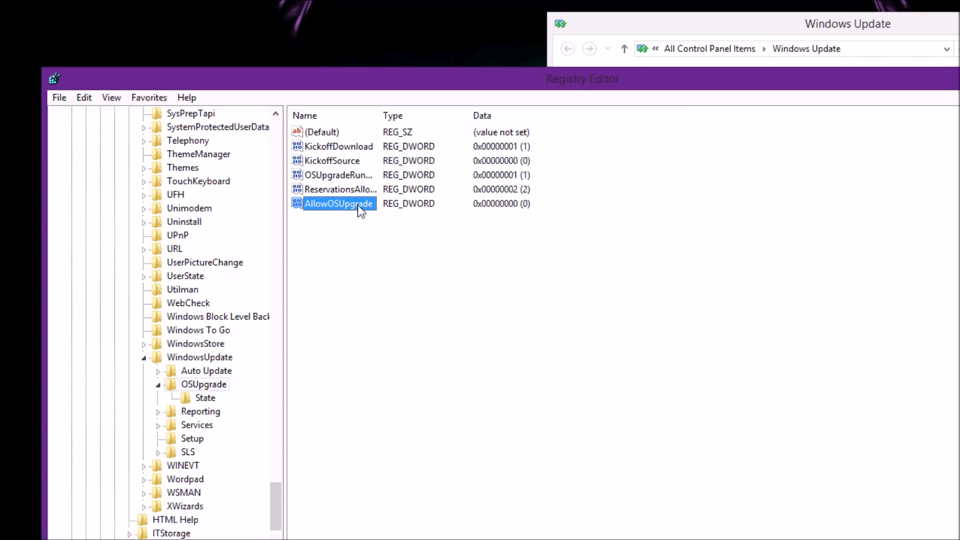
- Change AllowOSUpgrade's value data to 1 and close Registry Editor
double_click(337, 204)
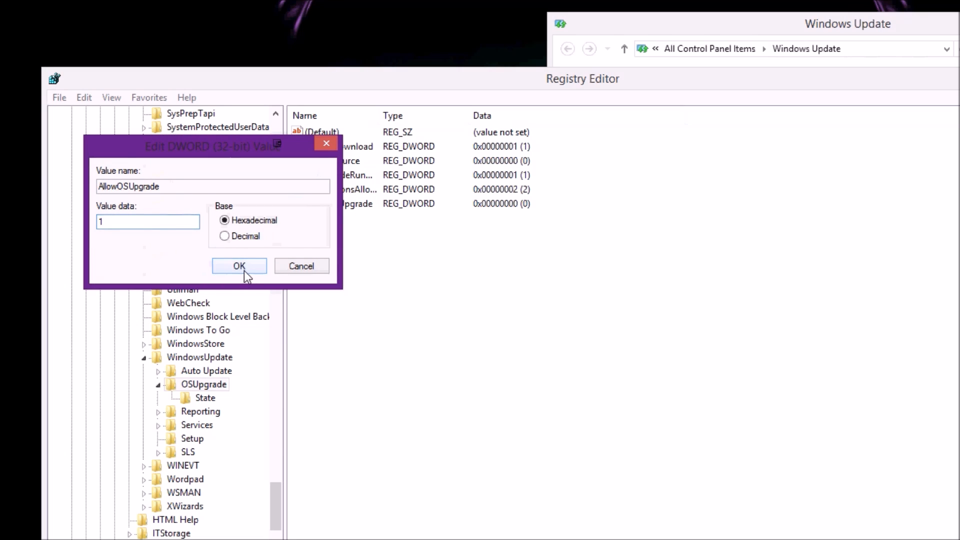
click(239, 266)
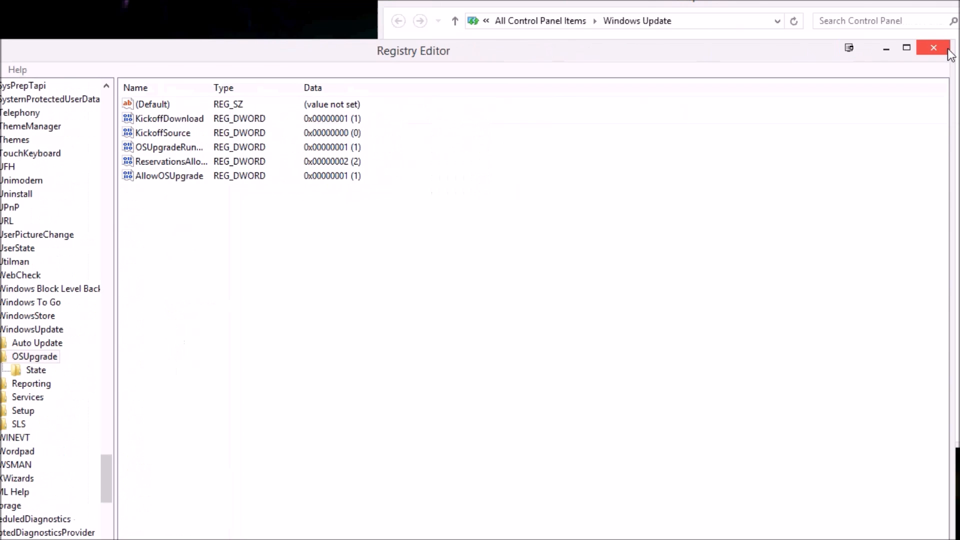
click(932, 48)
text(w)
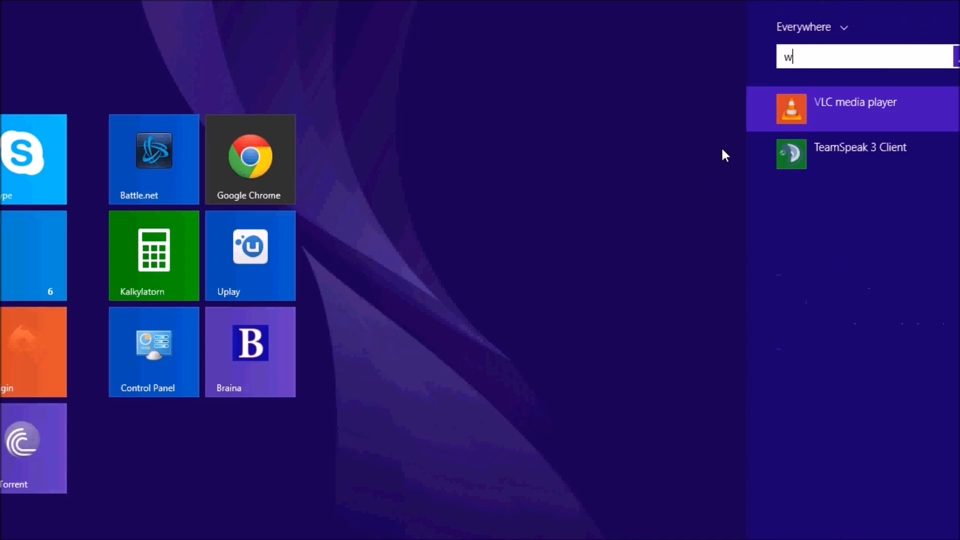
- Type 'windows ui' into the Start screen search box
text(ind)
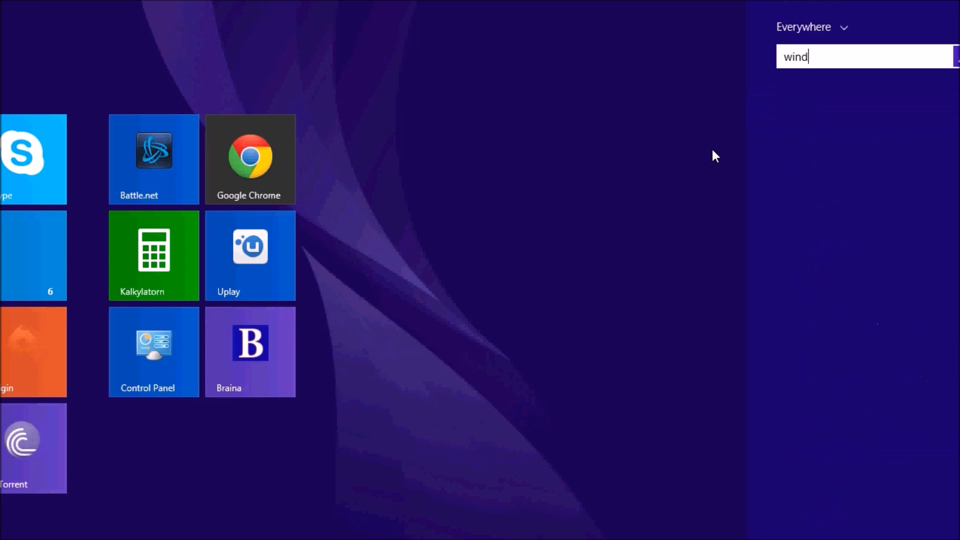
text(ows ui)
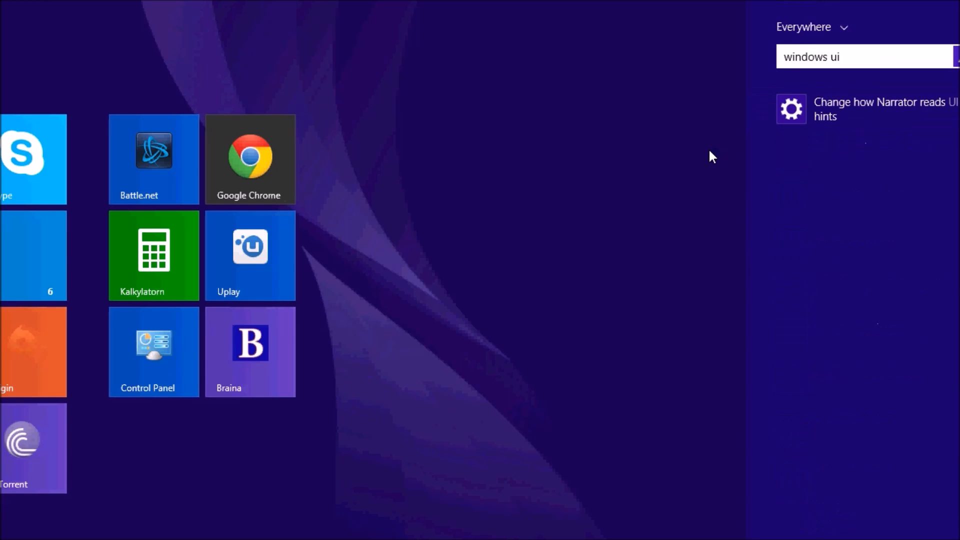